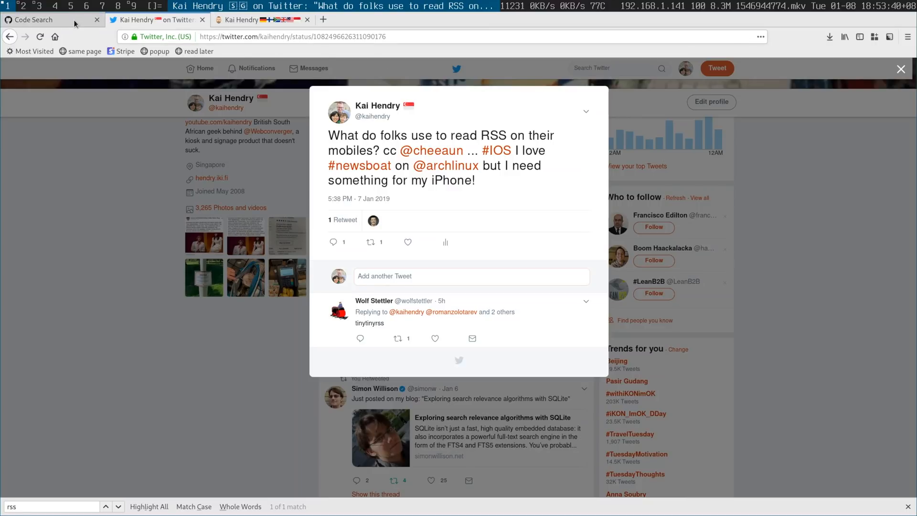
Return to the 'rss reader golang' GitHub search and locate seenaburns/picofeed in the results
{"action": "left_click", "coordinate": [33, 19]}
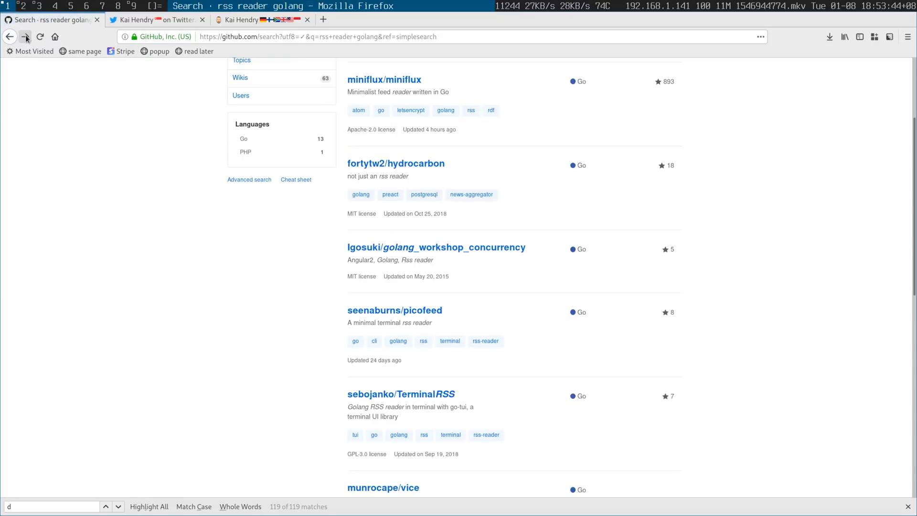
{"action": "scroll", "scroll_direction": "up", "scroll_amount": 3}
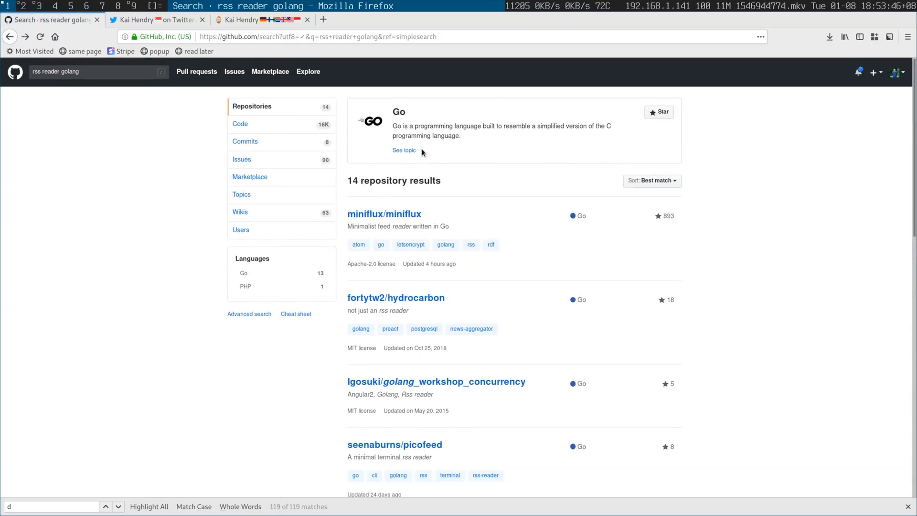
{"action": "mouse_move", "coordinate": [436, 205]}
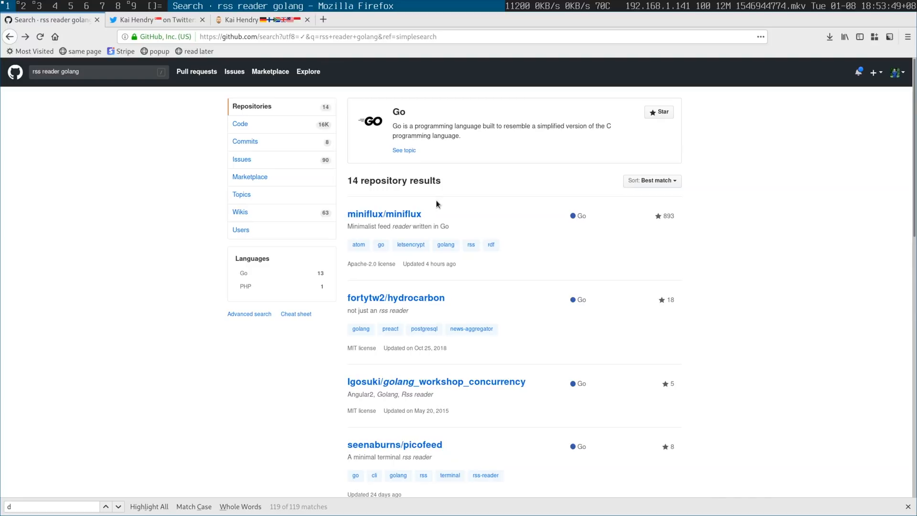
{"action": "mouse_move", "coordinate": [414, 220]}
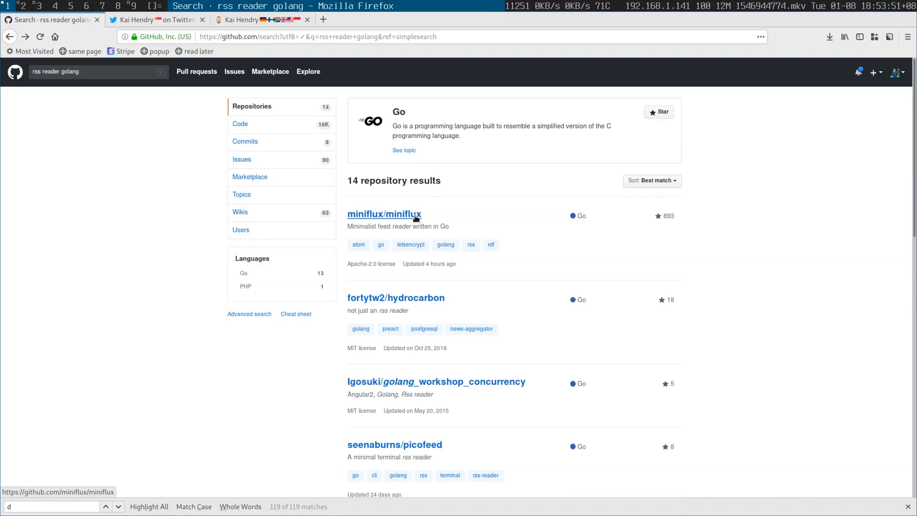
{"action": "scroll", "scroll_direction": "down", "scroll_amount": 3}
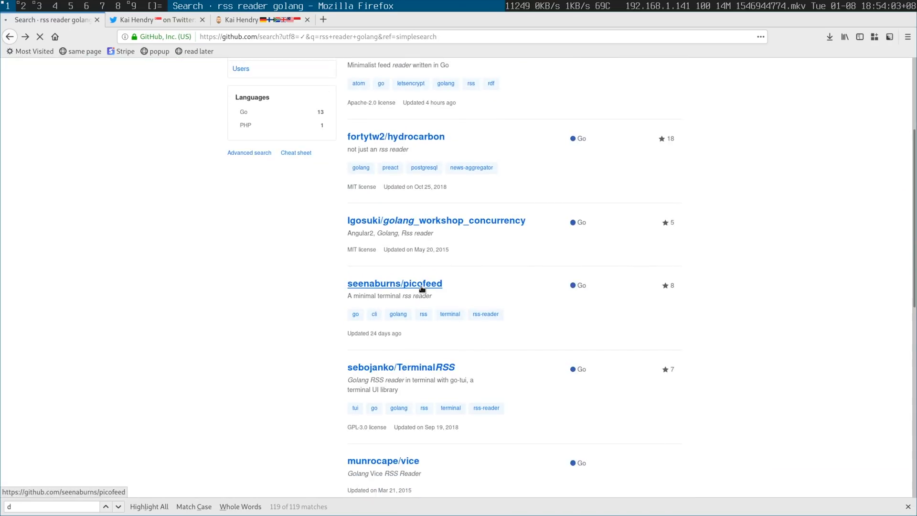
{"action": "left_click", "coordinate": [394, 282]}
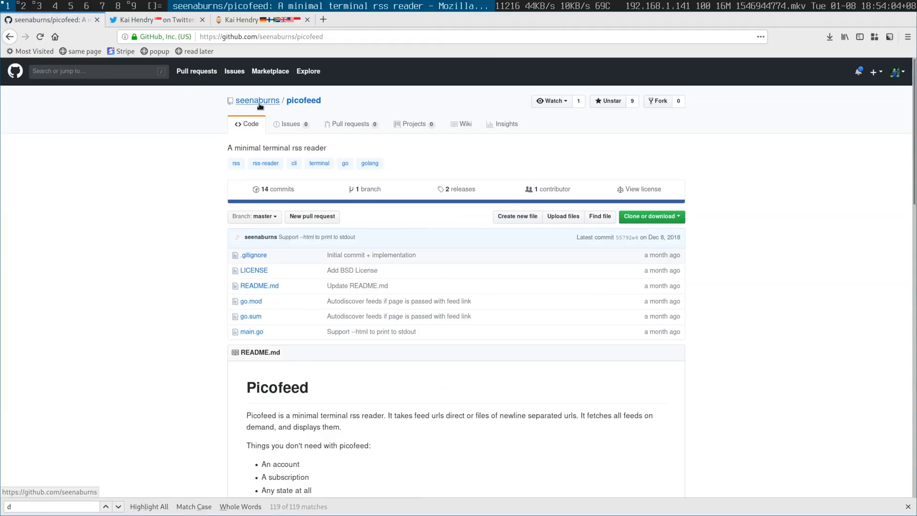
{"action": "mouse_move", "coordinate": [679, 381]}
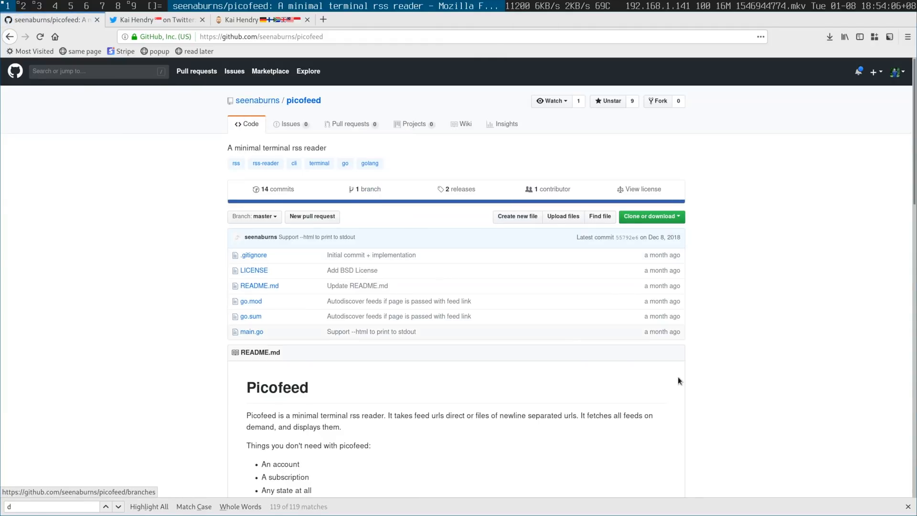
{"action": "mouse_move", "coordinate": [495, 260]}
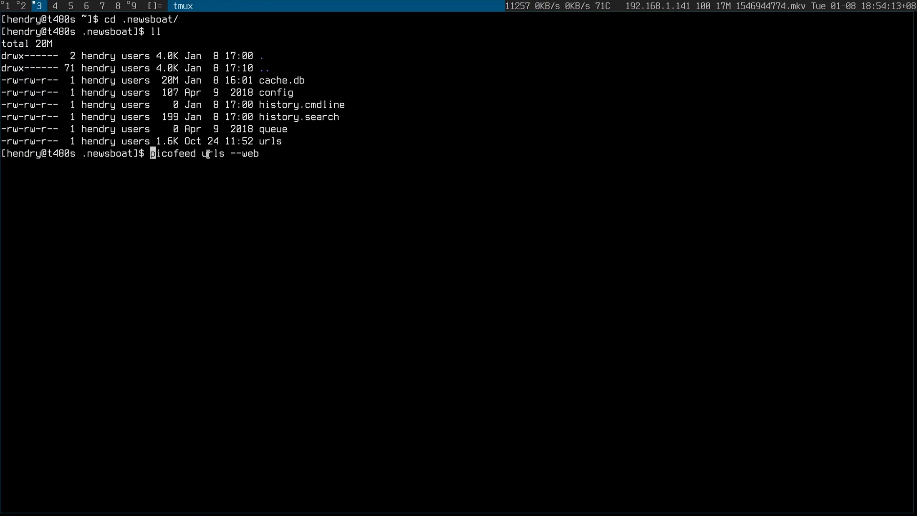
Run 'picofeed urls --web' in ~/.newsboat to render the feeds as an HTML page
{"action": "double_click", "coordinate": [212, 153]}
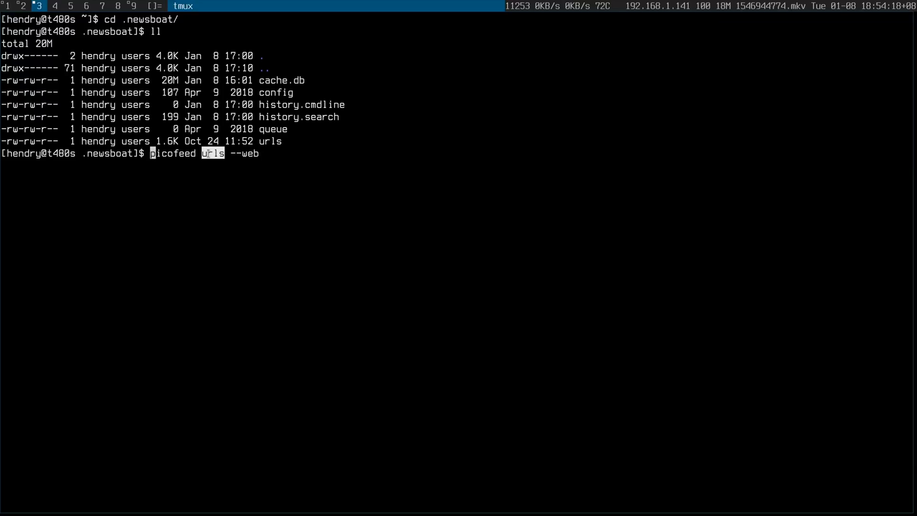
{"action": "key", "text": "Return"}
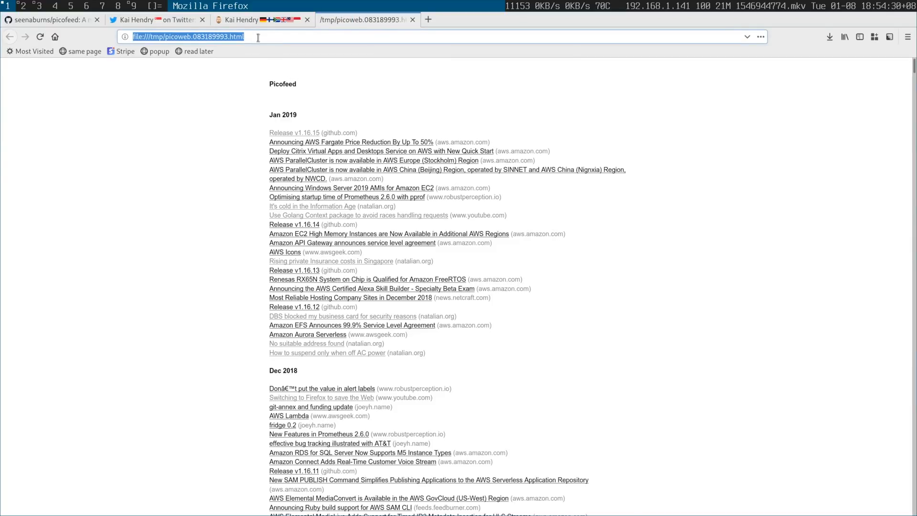
Compare the hendry.iki.fi homepage with the generated /tmp/picoweb feeds page
{"action": "left_click", "coordinate": [239, 19]}
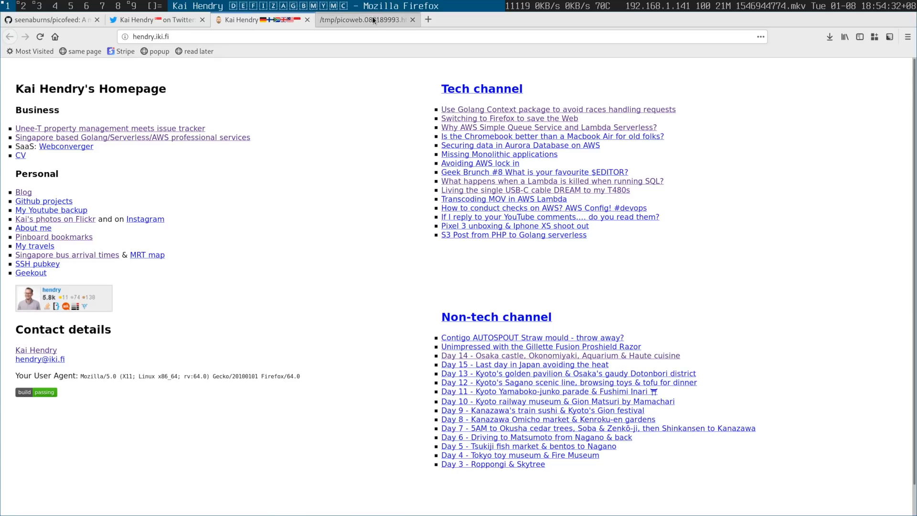
{"action": "left_click", "coordinate": [365, 19]}
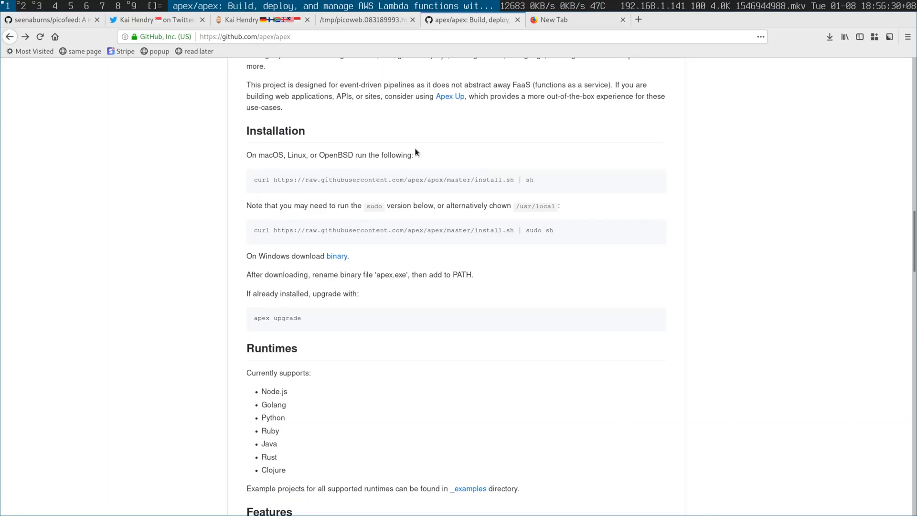
Browse the apex/apex README's Installation and project structure sections, ending back at the top
{"action": "scroll", "scroll_direction": "up", "scroll_amount": 3}
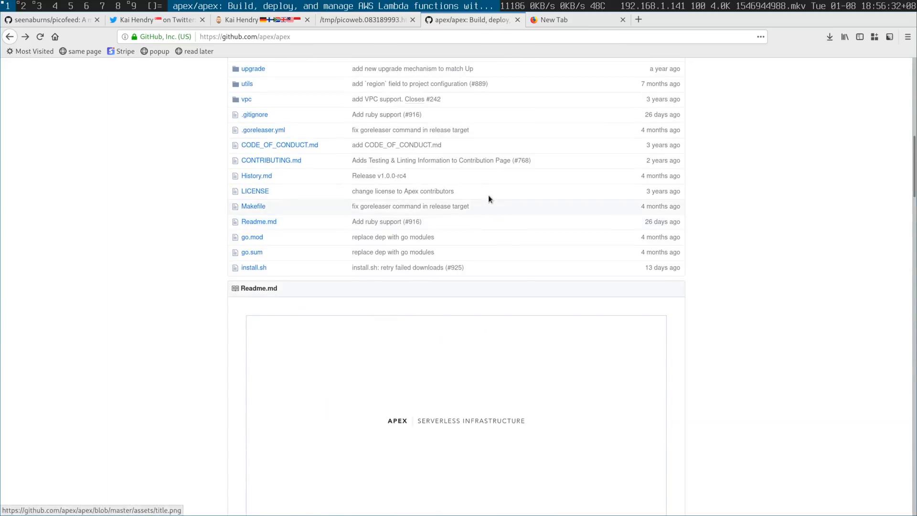
{"action": "scroll", "scroll_direction": "up", "scroll_amount": 3}
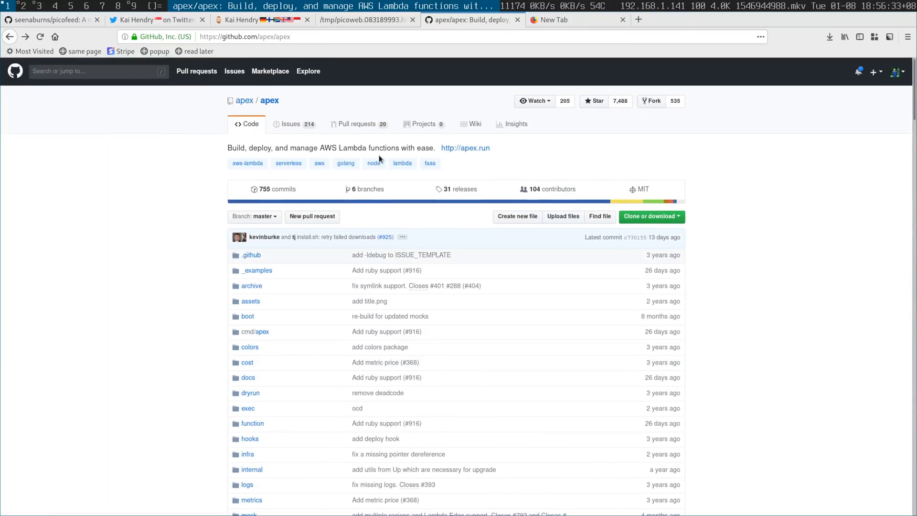
{"action": "double_click", "coordinate": [383, 148]}
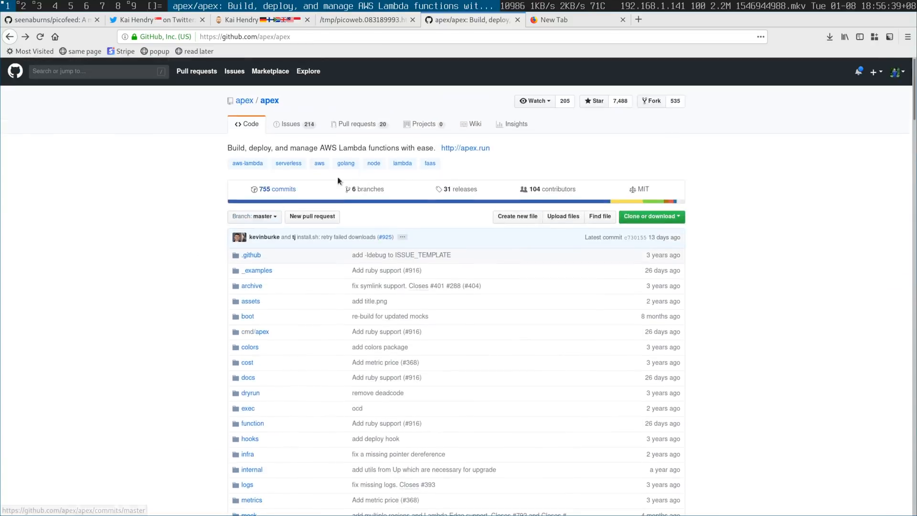
{"action": "scroll", "scroll_direction": "down", "scroll_amount": 3}
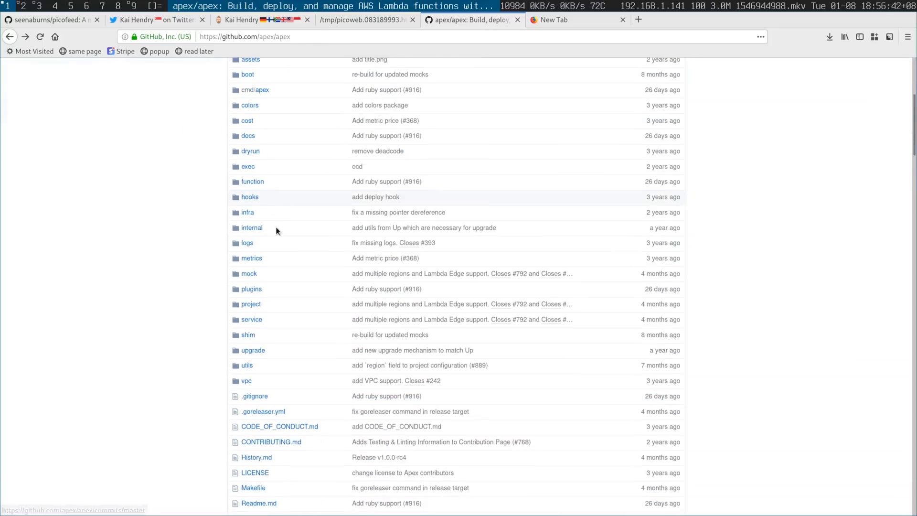
{"action": "scroll", "scroll_direction": "down", "scroll_amount": 3}
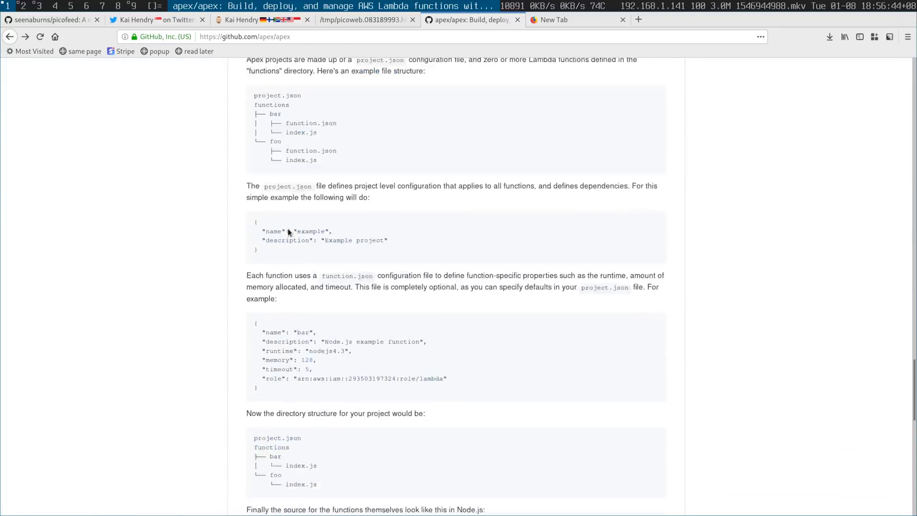
{"action": "scroll", "scroll_direction": "up", "scroll_amount": 3}
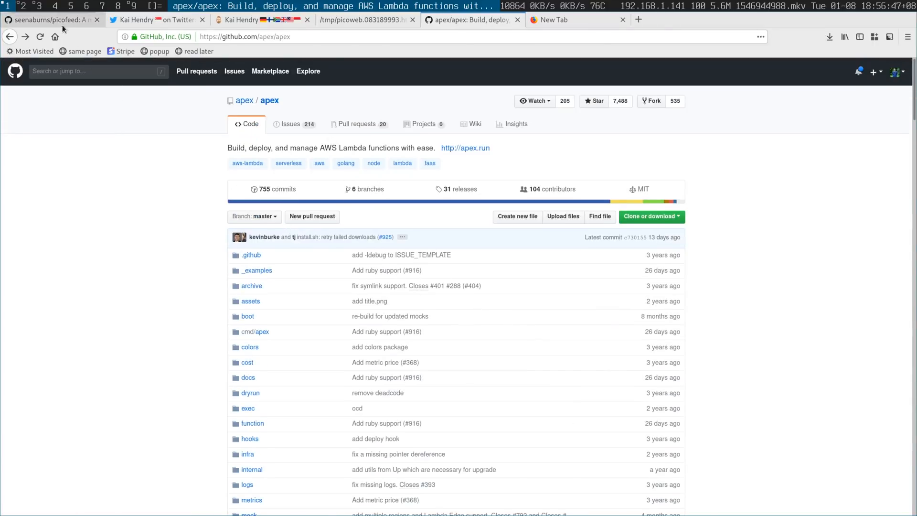
Fork the seenaburns/picofeed repository into the personal GitHub account
{"action": "left_click", "coordinate": [50, 19]}
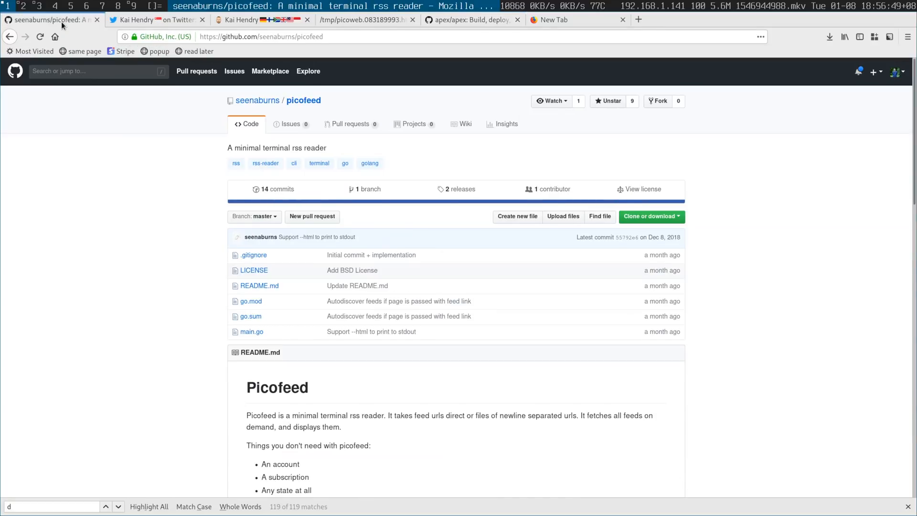
{"action": "mouse_move", "coordinate": [658, 100]}
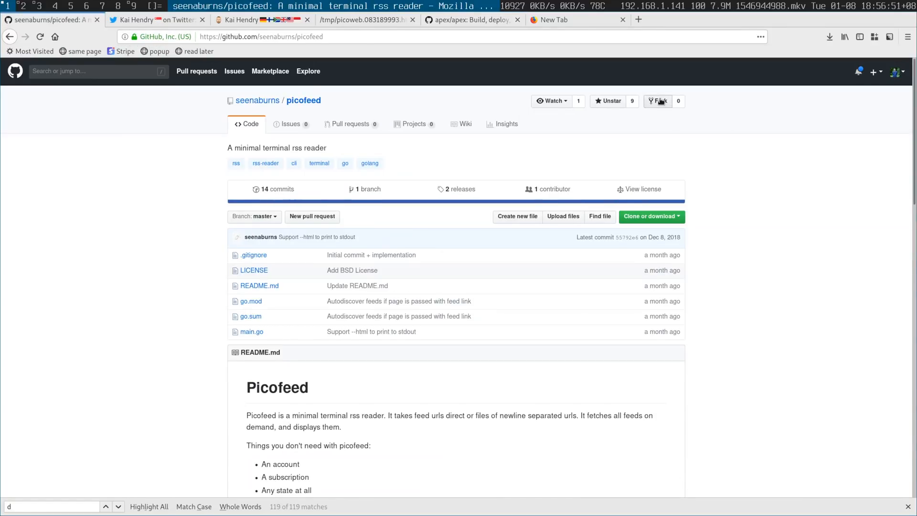
{"action": "left_click", "coordinate": [658, 100]}
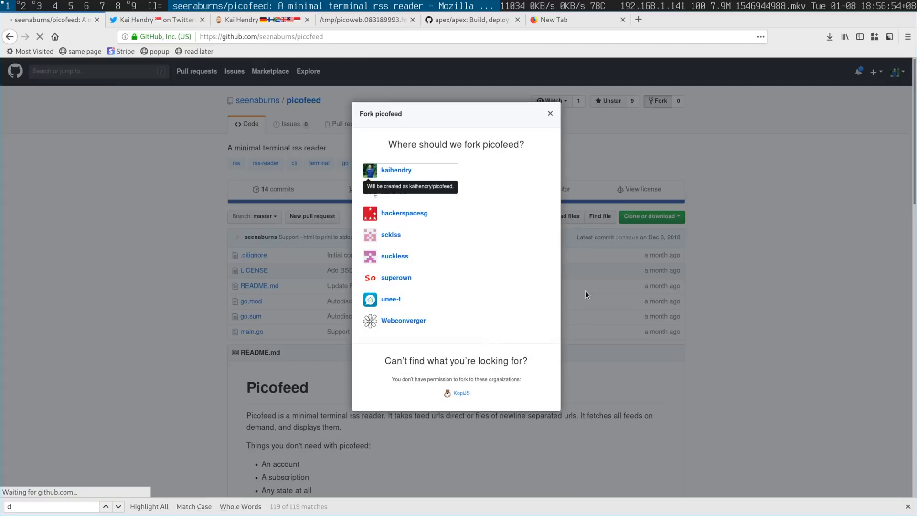
{"action": "left_click", "coordinate": [395, 170]}
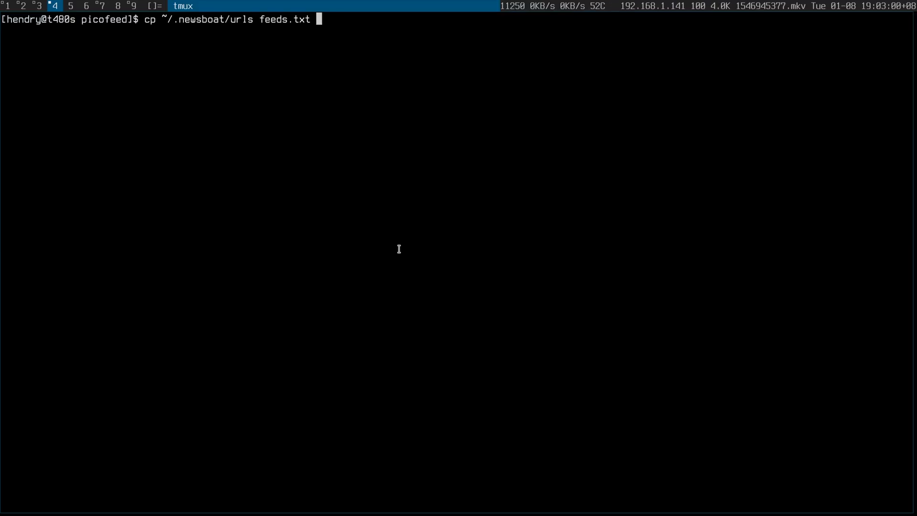
Show the uncommitted main.go changes with git diff after copying the newsboat urls to feeds.txt
{"action": "type", "text": "git"}
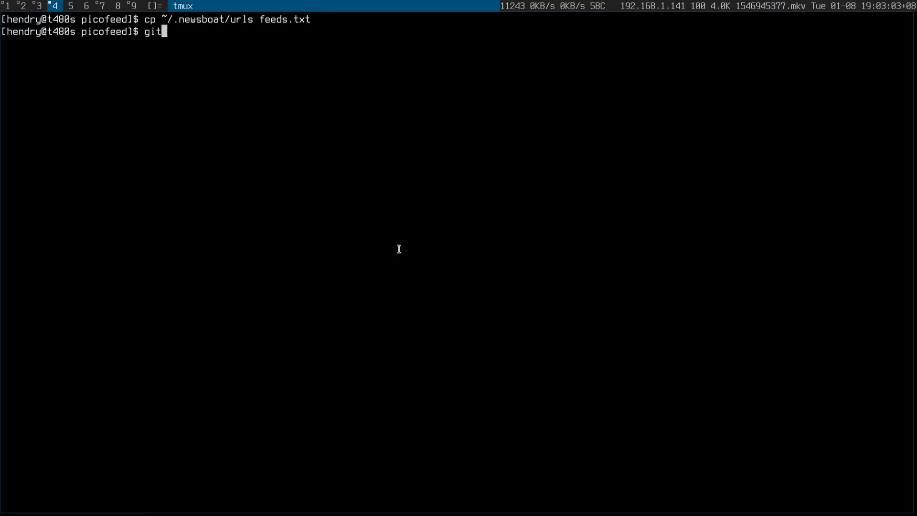
{"action": "key", "text": "Return"}
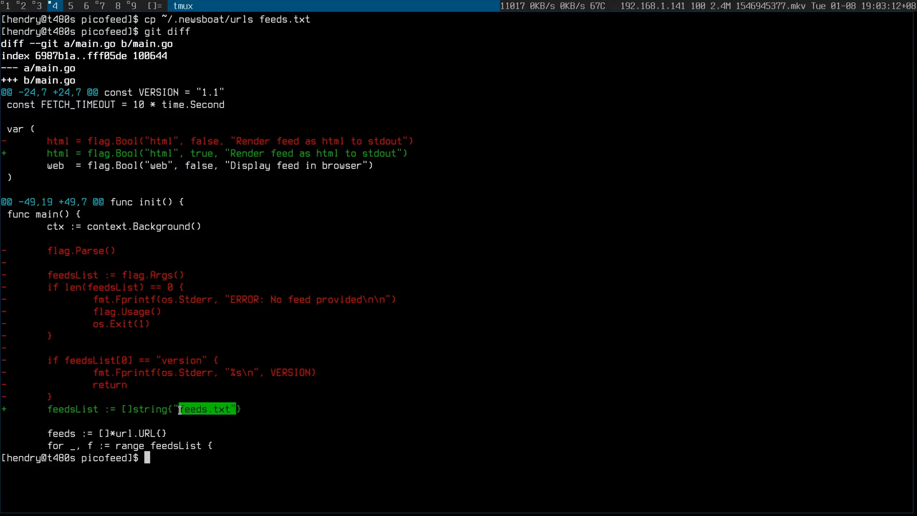
{"action": "mouse_move", "coordinate": [221, 394]}
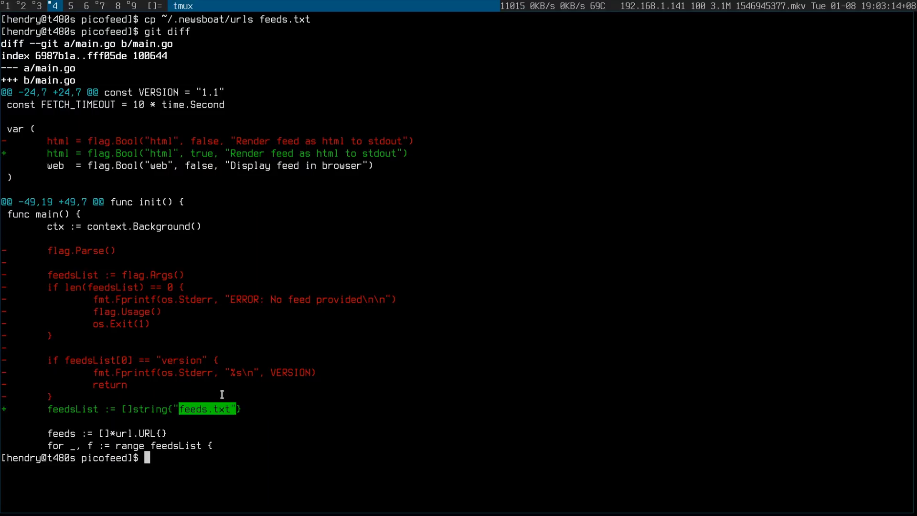
{"action": "mouse_move", "coordinate": [252, 321]}
{"action": "type", "text": "go run main.go"}
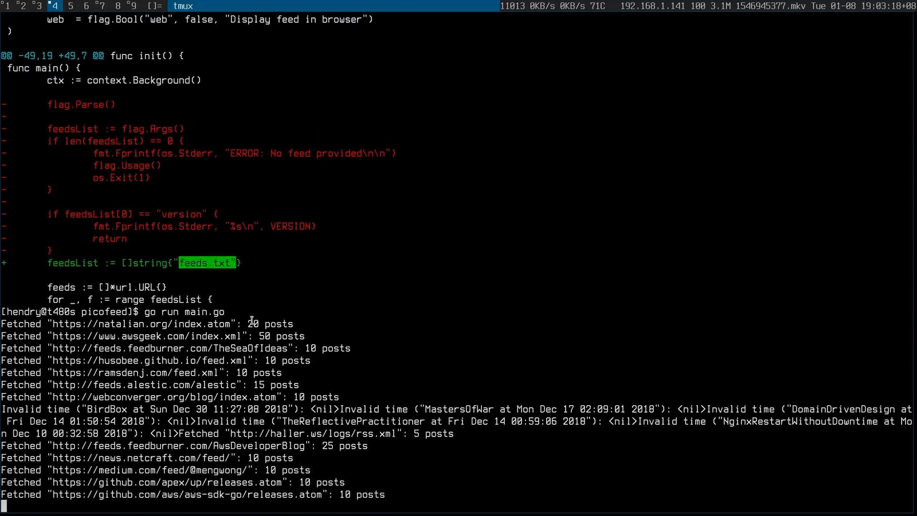
{"action": "scroll", "scroll_direction": "down", "scroll_amount": 3}
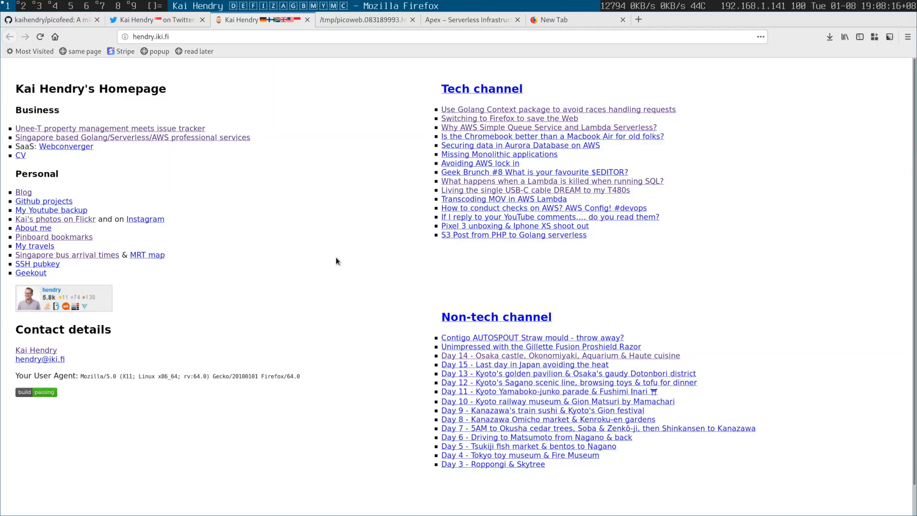
{"action": "mouse_move", "coordinate": [385, 236]}
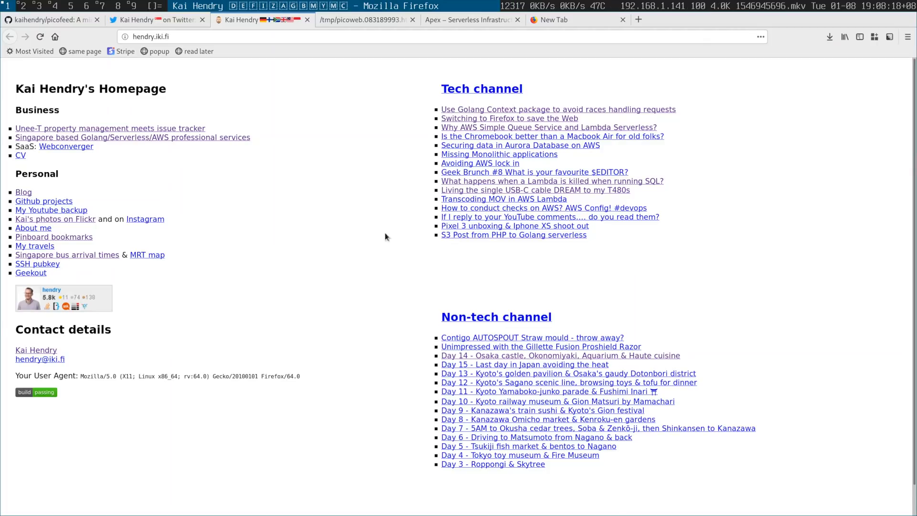
{"action": "mouse_move", "coordinate": [506, 89]}
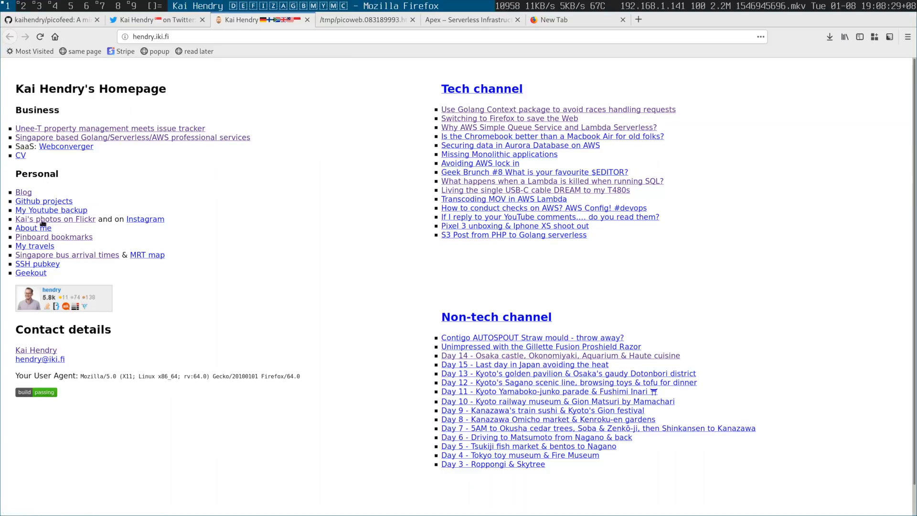
{"action": "mouse_move", "coordinate": [256, 228]}
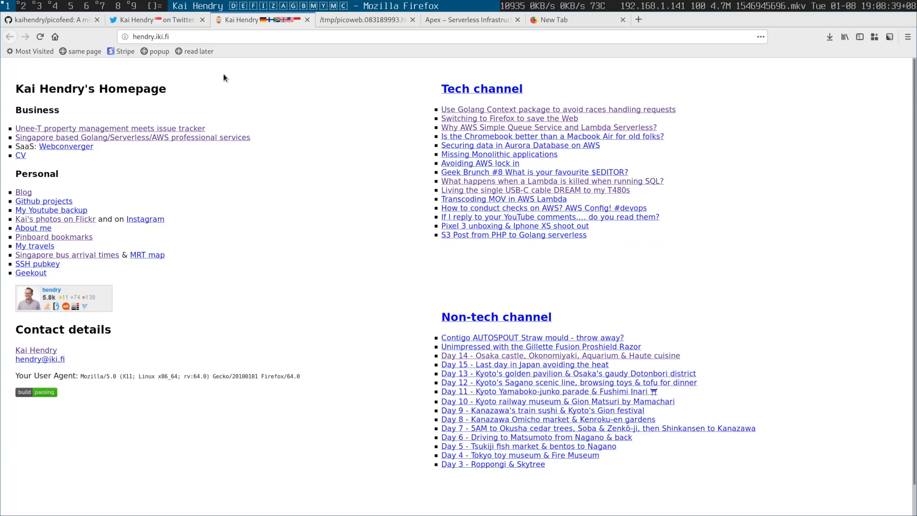
{"action": "mouse_move", "coordinate": [296, 301]}
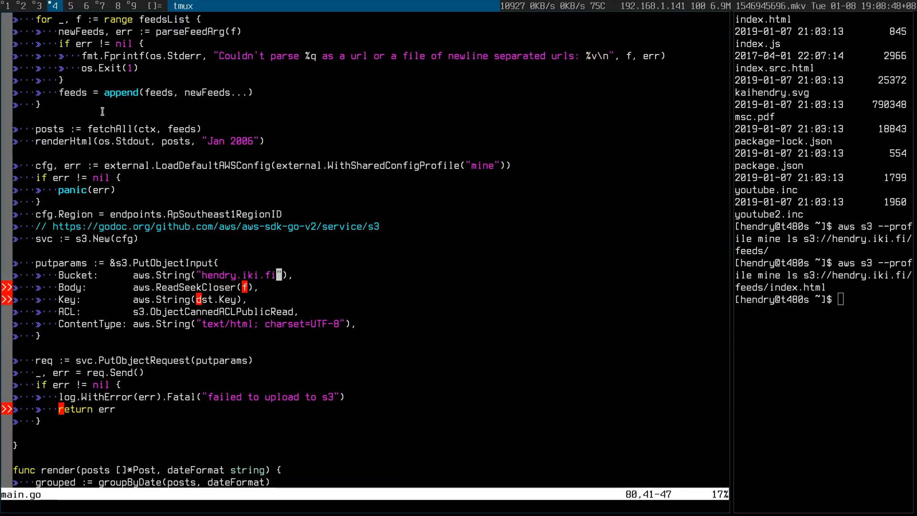
{"action": "double_click", "coordinate": [123, 141]}
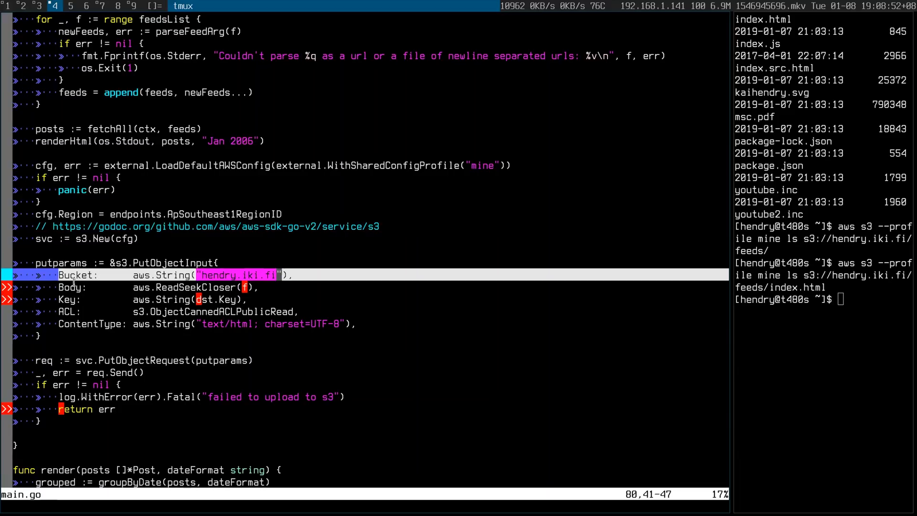
{"action": "key", "text": "j"}
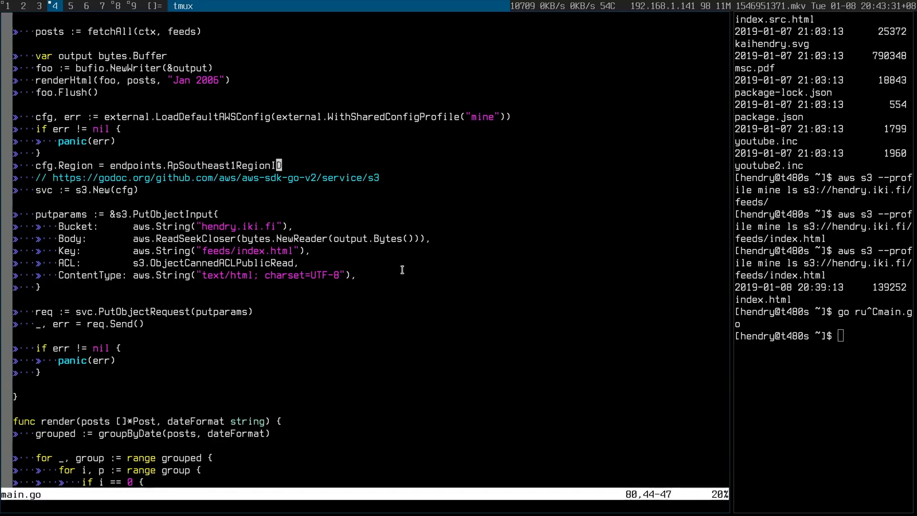
{"action": "mouse_move", "coordinate": [164, 227]}
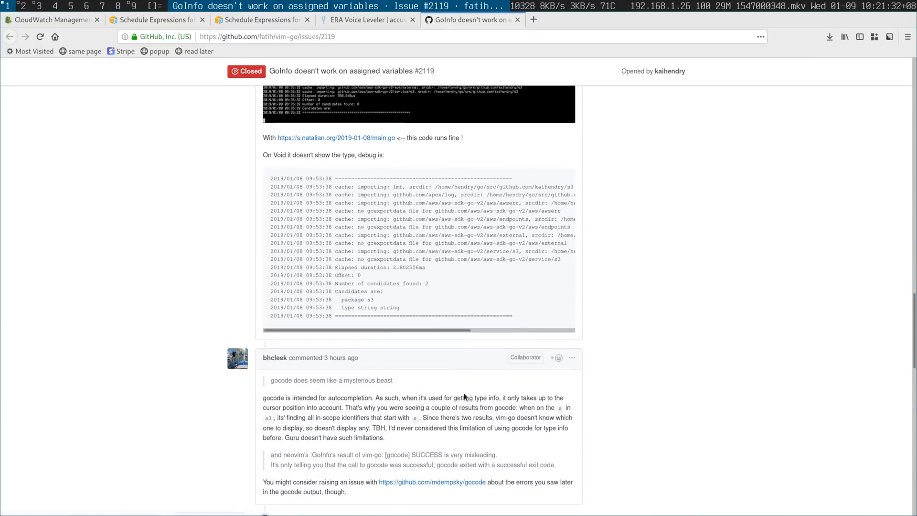
Scroll through the comments on vim-go issue #2119 about GoInfo on assigned variables
{"action": "scroll", "scroll_direction": "up", "scroll_amount": 3}
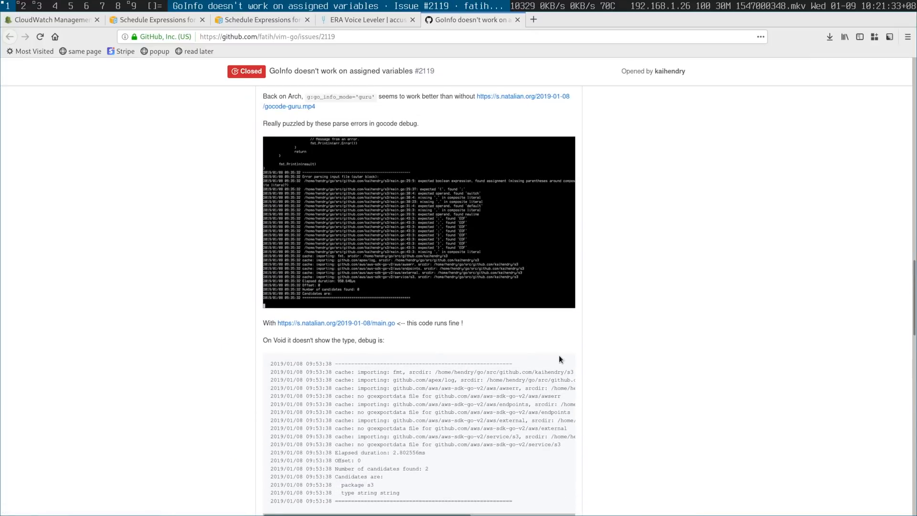
{"action": "scroll", "scroll_direction": "down", "scroll_amount": 3}
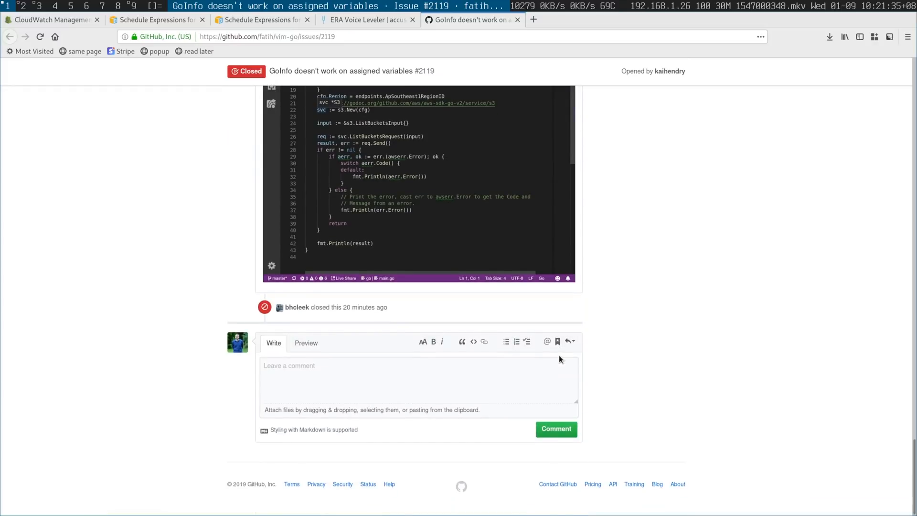
{"action": "scroll", "scroll_direction": "up", "scroll_amount": 3}
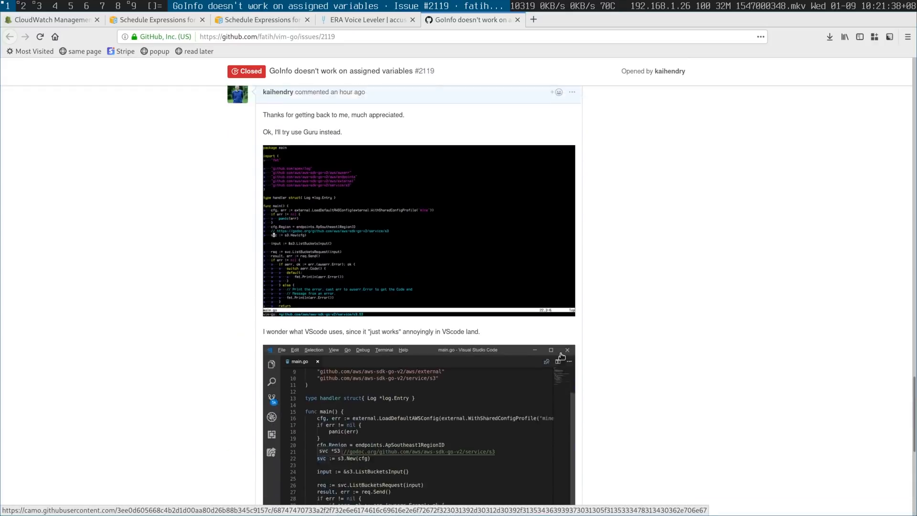